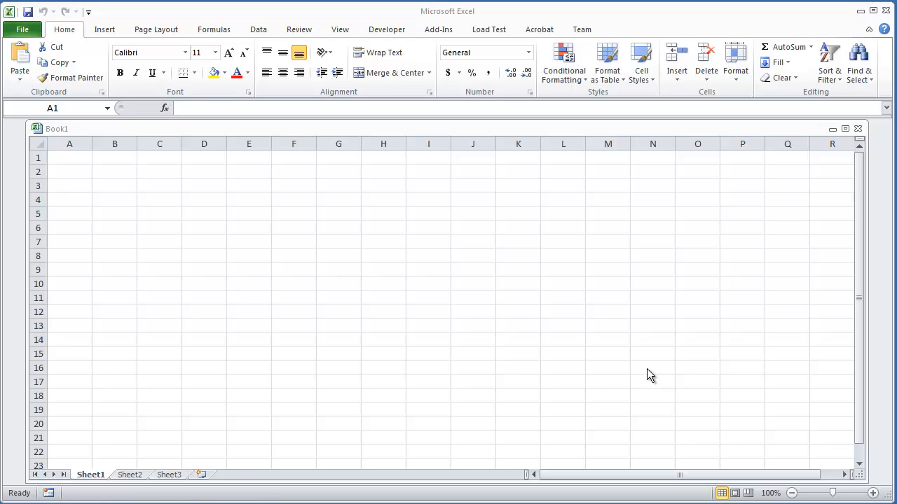
{"action": "mouse_move", "coordinate": [560, 347]}
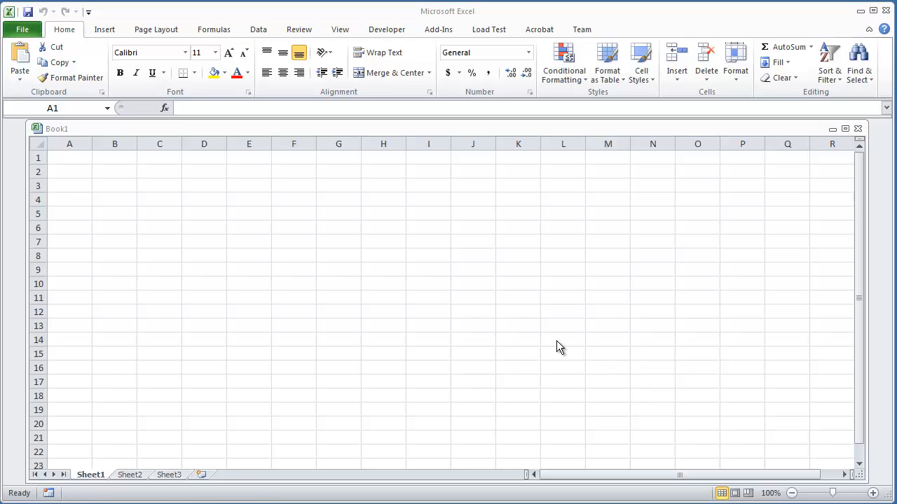
Switch the ribbon to the Developer tools for macros and forms.
{"action": "left_click", "coordinate": [387, 29]}
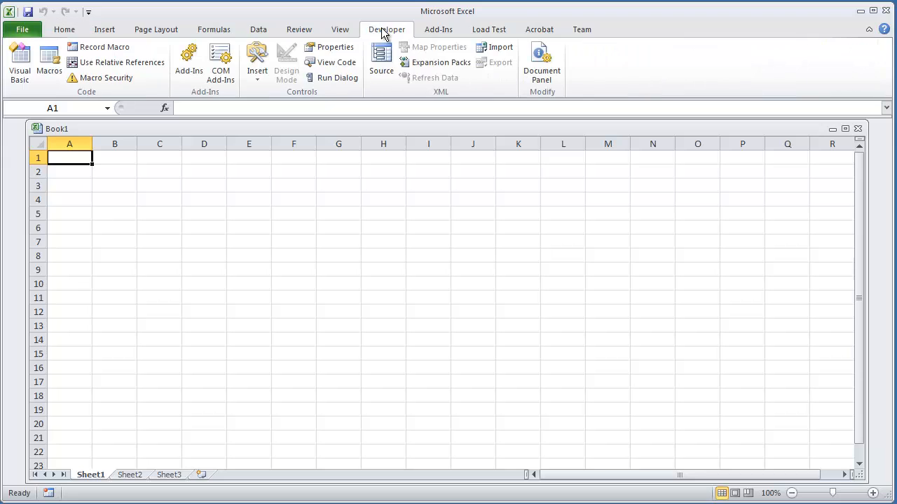
{"action": "mouse_move", "coordinate": [19, 59]}
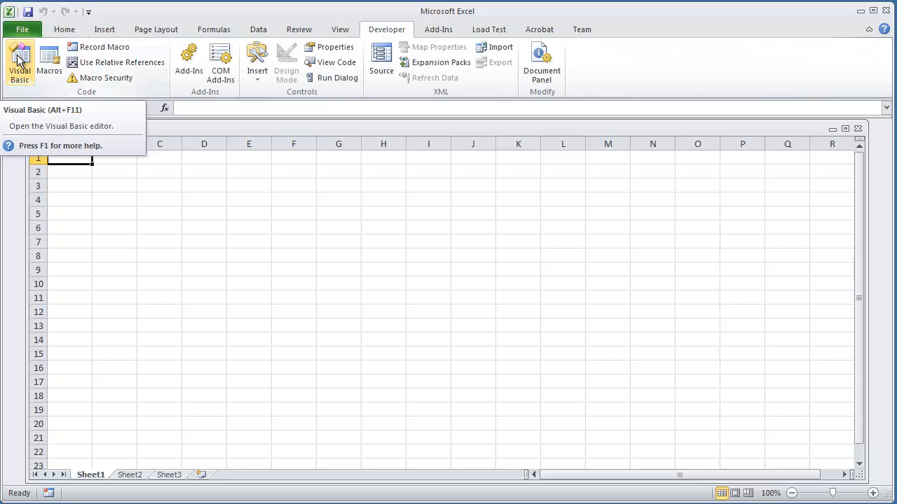
Create a UserForm with a text box near the top and a button below it captioned 'Print Form!'.
{"action": "left_click", "coordinate": [19, 62]}
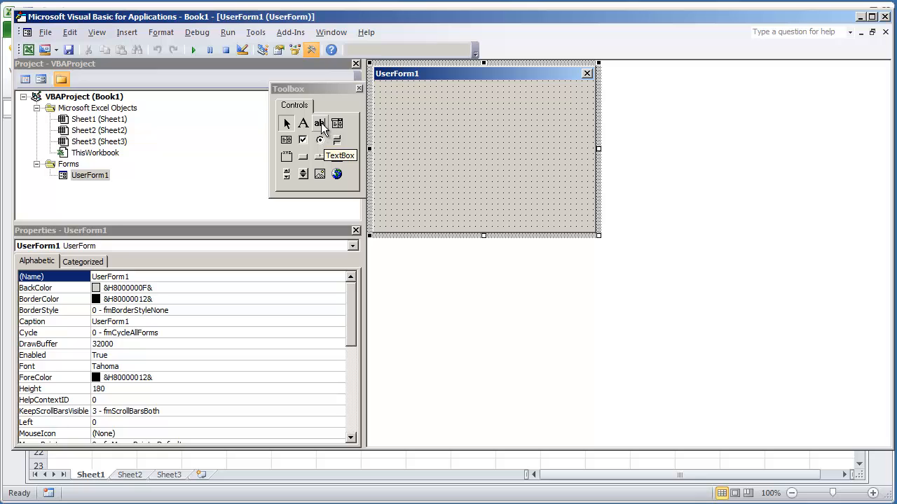
{"action": "left_click", "coordinate": [320, 123]}
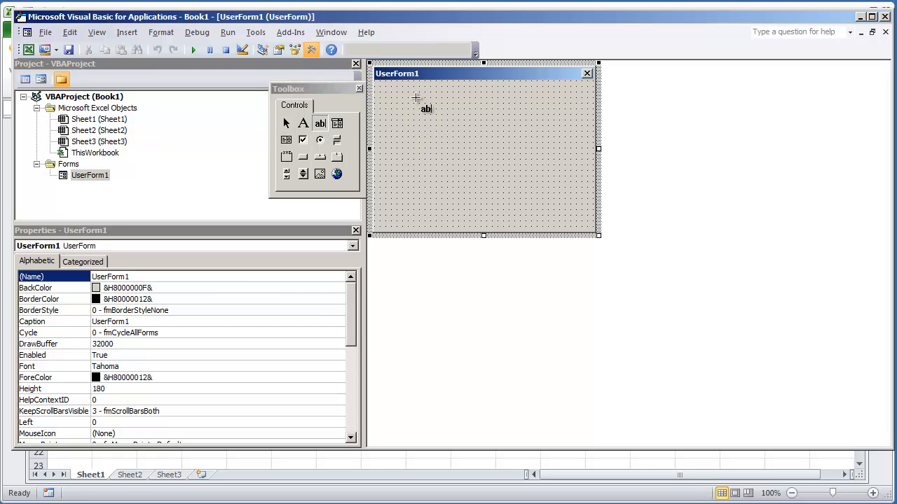
{"action": "left_click_drag", "start_coordinate": [409, 95], "coordinate": [493, 117]}
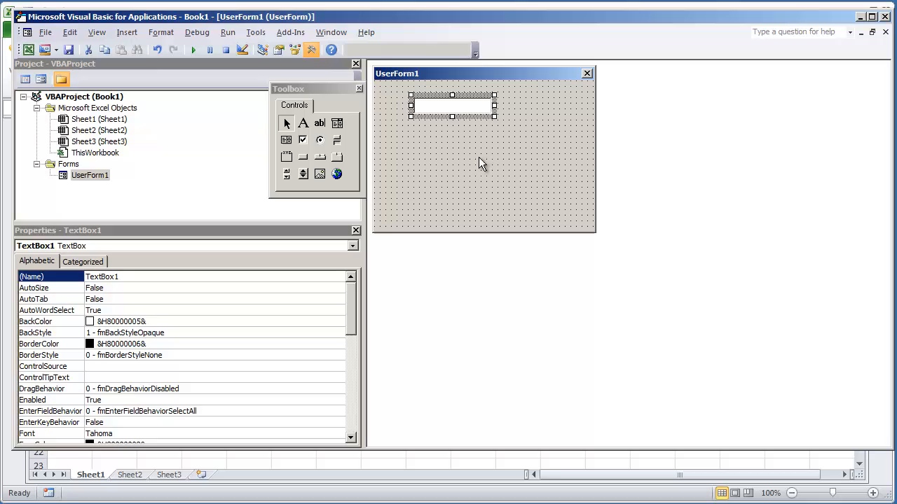
{"action": "mouse_move", "coordinate": [302, 157]}
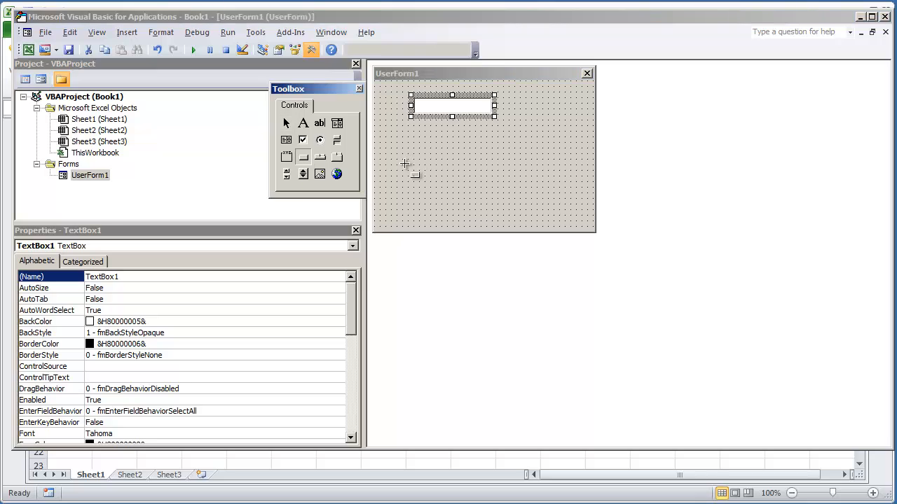
{"action": "left_click_drag", "start_coordinate": [404, 162], "coordinate": [490, 188]}
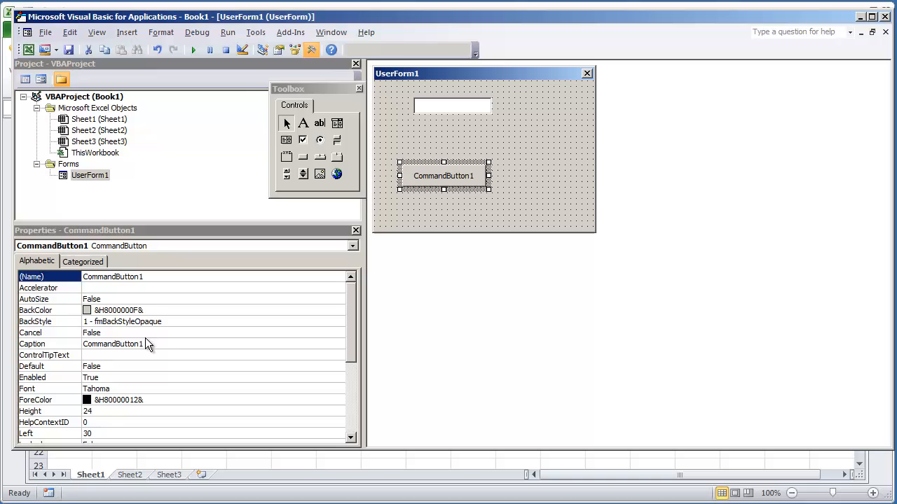
{"action": "type", "text": "Print Form!"}
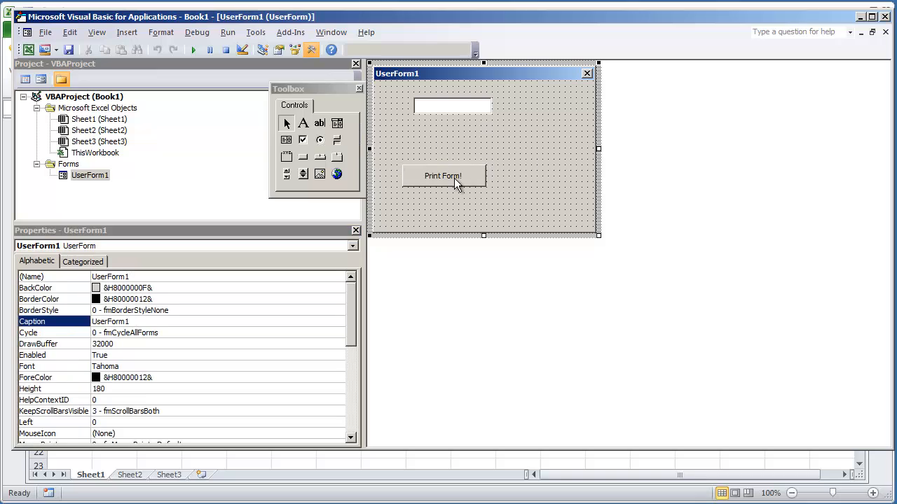
{"action": "mouse_move", "coordinate": [473, 181]}
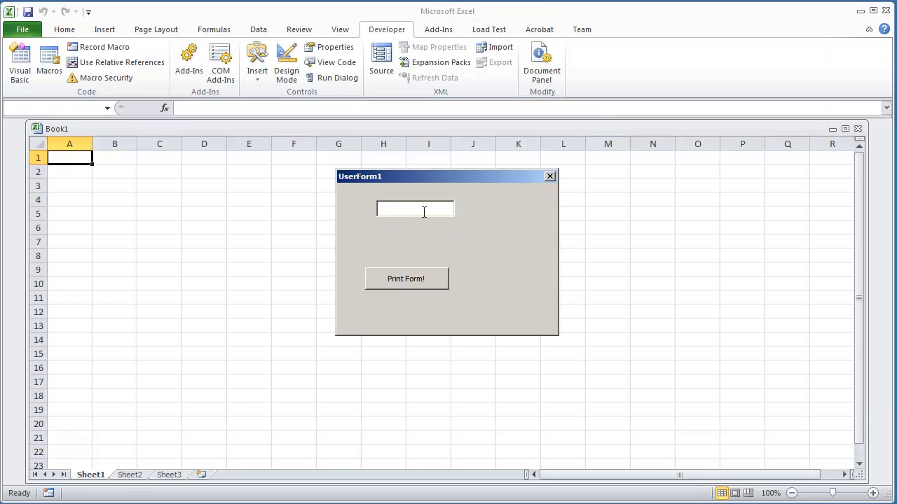
{"action": "left_click", "coordinate": [414, 209]}
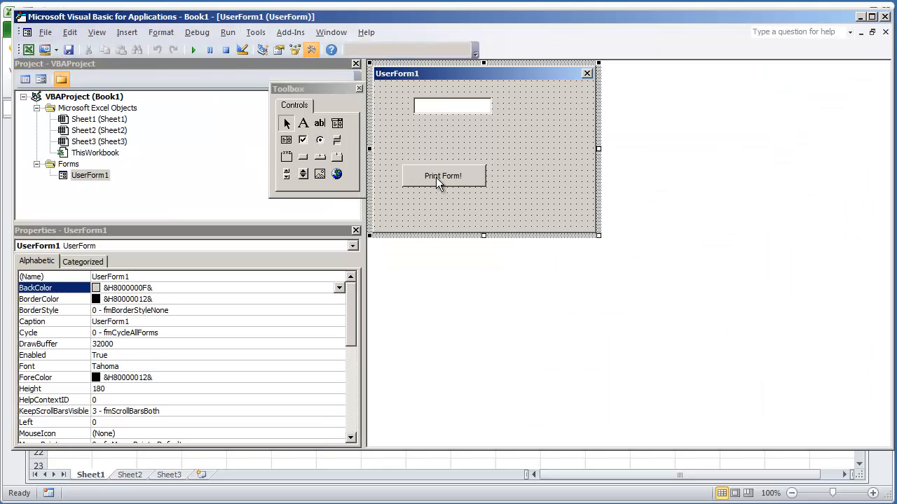
Code the button's click procedure to call UserForm1.PrintForm.
{"action": "left_click", "coordinate": [443, 175]}
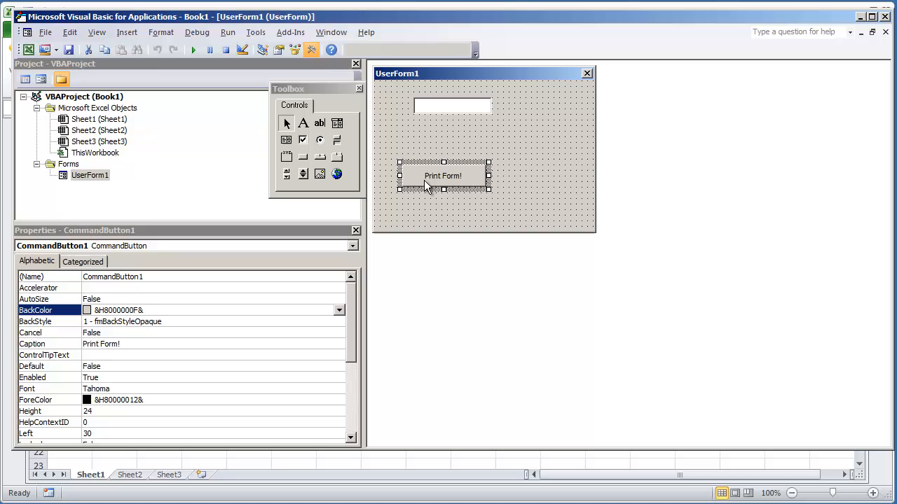
{"action": "double_click", "coordinate": [443, 175]}
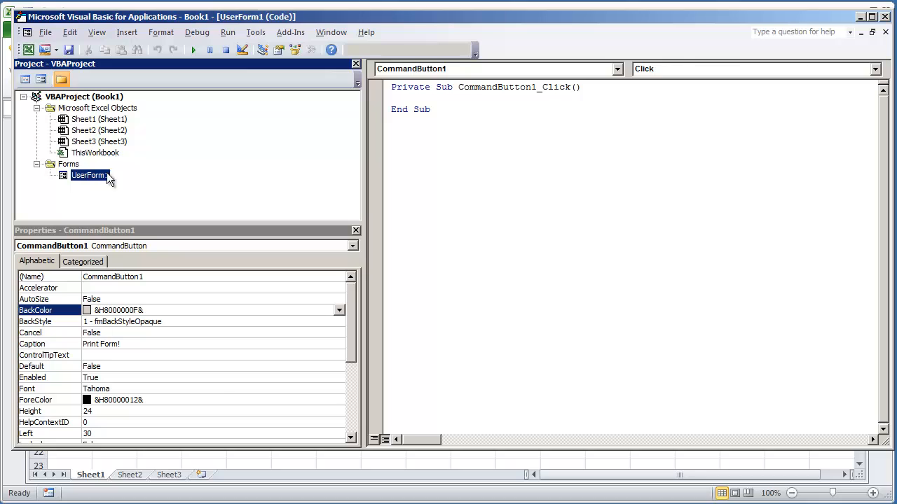
{"action": "type", "text": "U"}
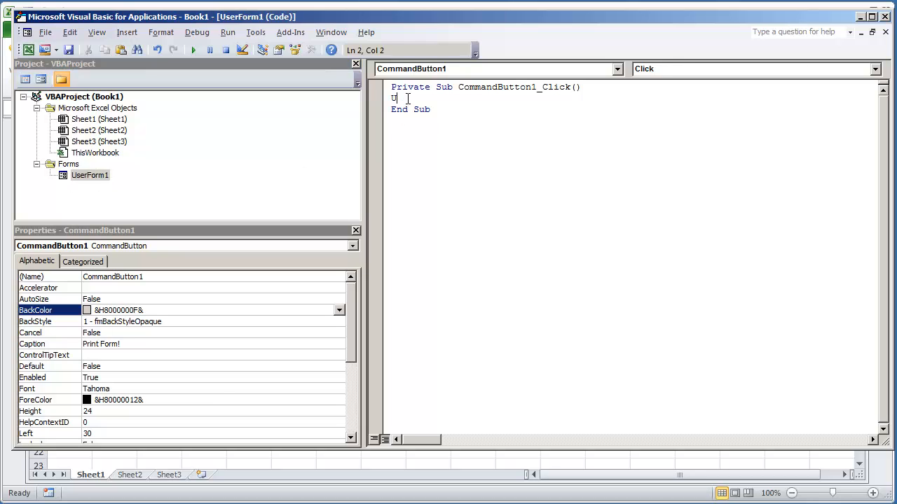
{"action": "type", "text": "serForm1"}
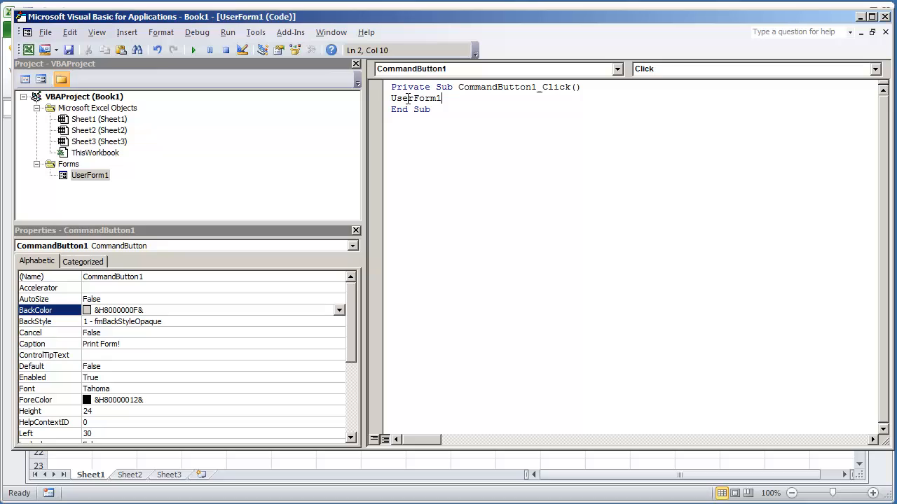
{"action": "type", "text": ".PrintForm"}
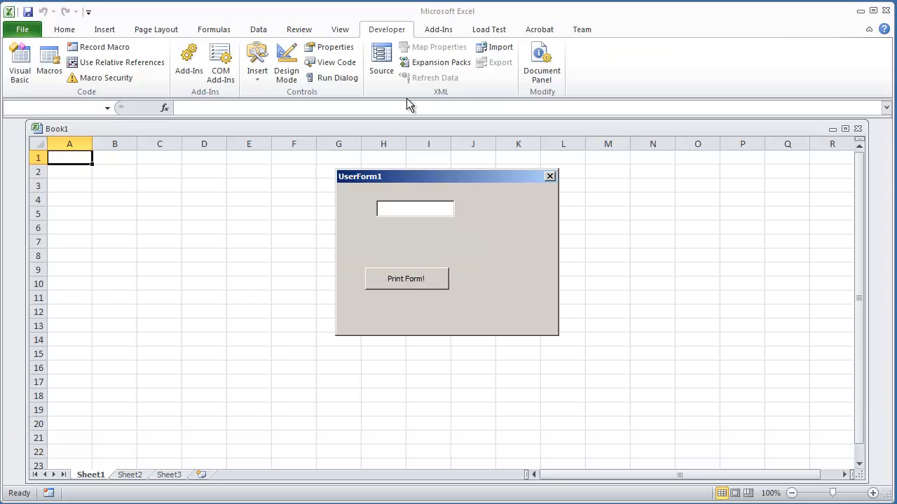
Use Print Form! on the running form and save the resulting PDF to the Desktop.
{"action": "left_click", "coordinate": [407, 278]}
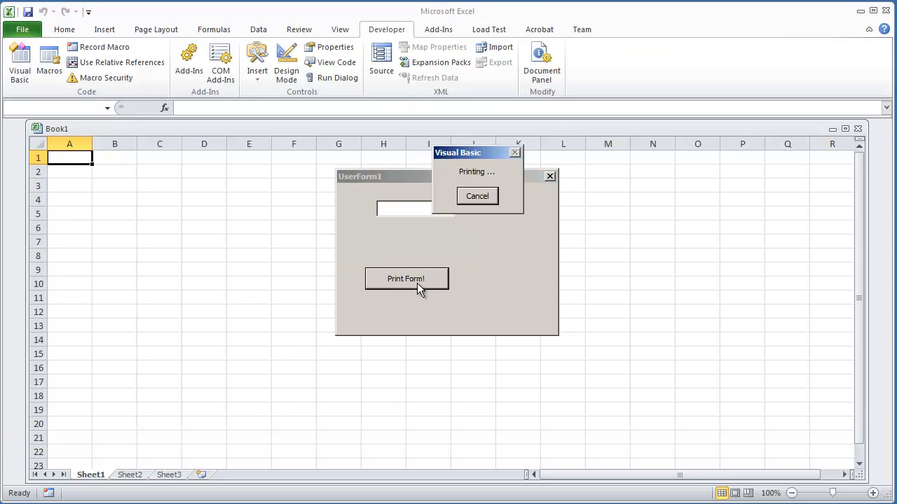
{"action": "left_click", "coordinate": [406, 278]}
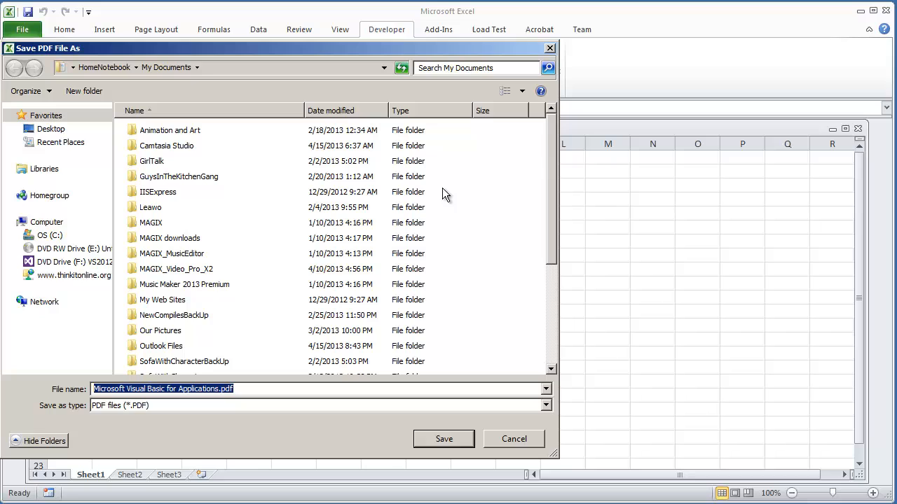
{"action": "mouse_move", "coordinate": [154, 408]}
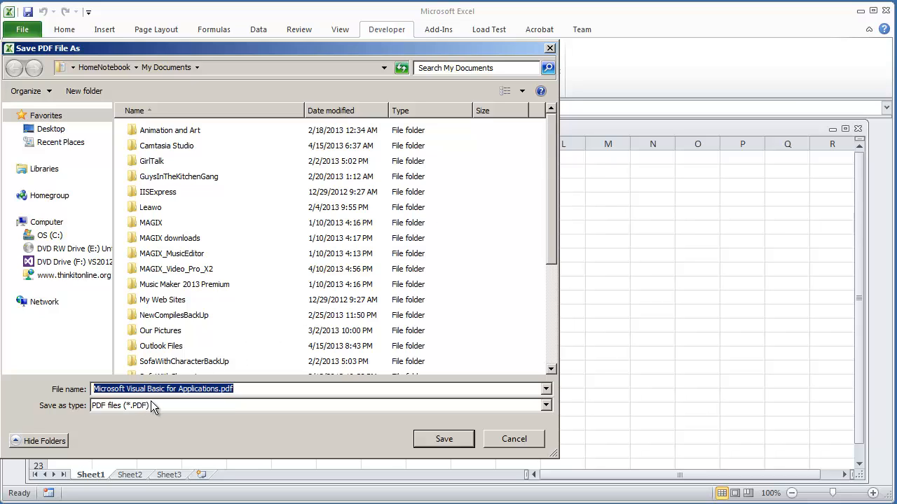
{"action": "left_click", "coordinate": [50, 129]}
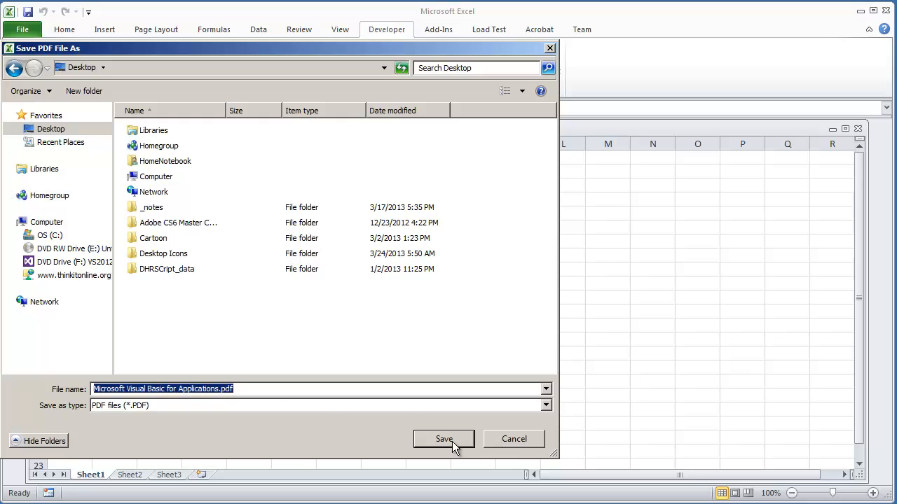
{"action": "left_click", "coordinate": [443, 440]}
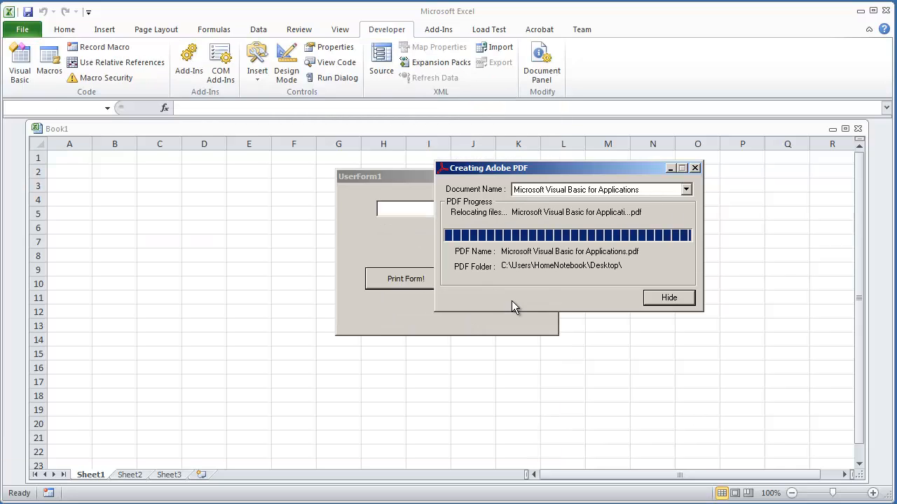
{"action": "mouse_move", "coordinate": [387, 230]}
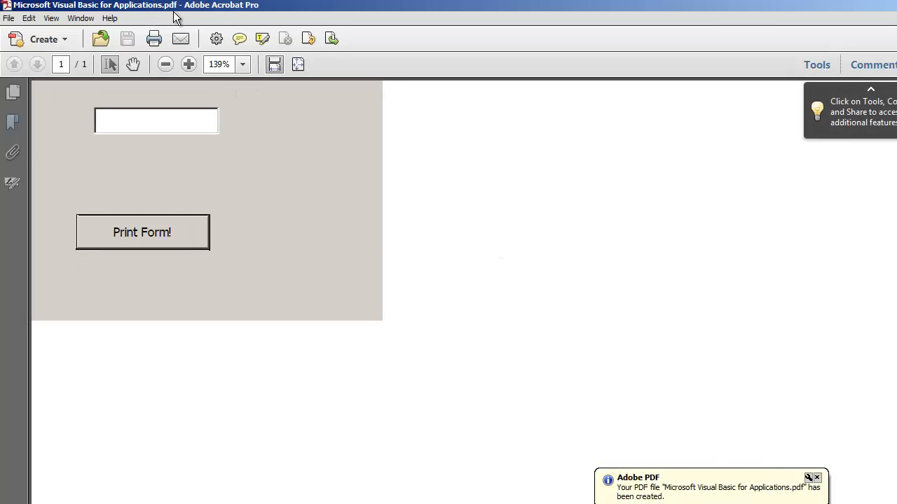
{"action": "mouse_move", "coordinate": [334, 123]}
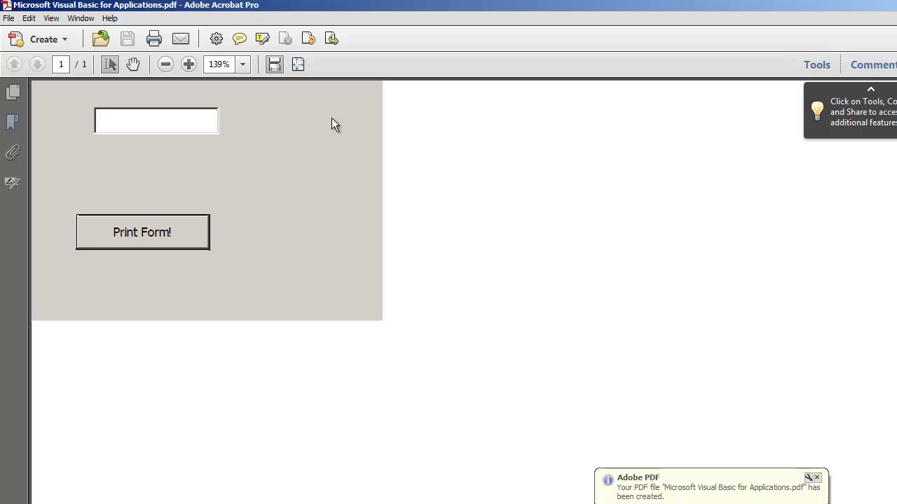
{"action": "mouse_move", "coordinate": [616, 206]}
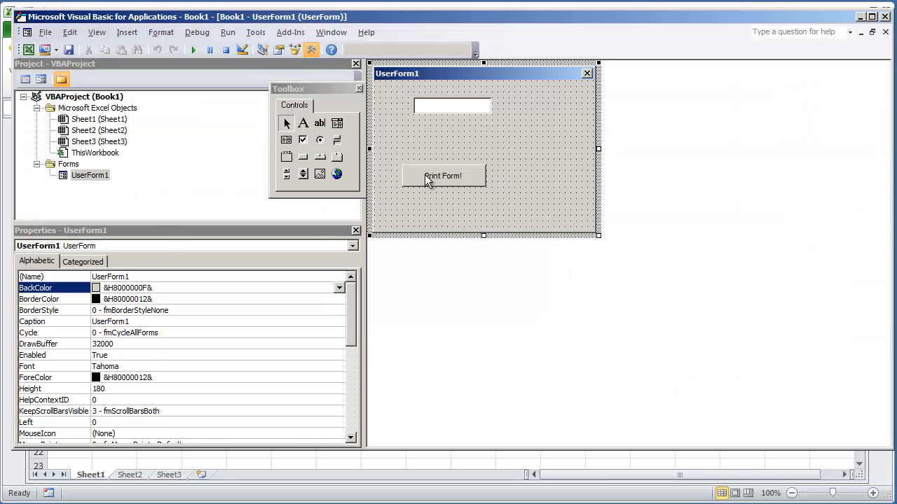
After reviewing the PDF in Acrobat, run the form again and start another Print Form! to the Save PDF dialog.
{"action": "double_click", "coordinate": [443, 177]}
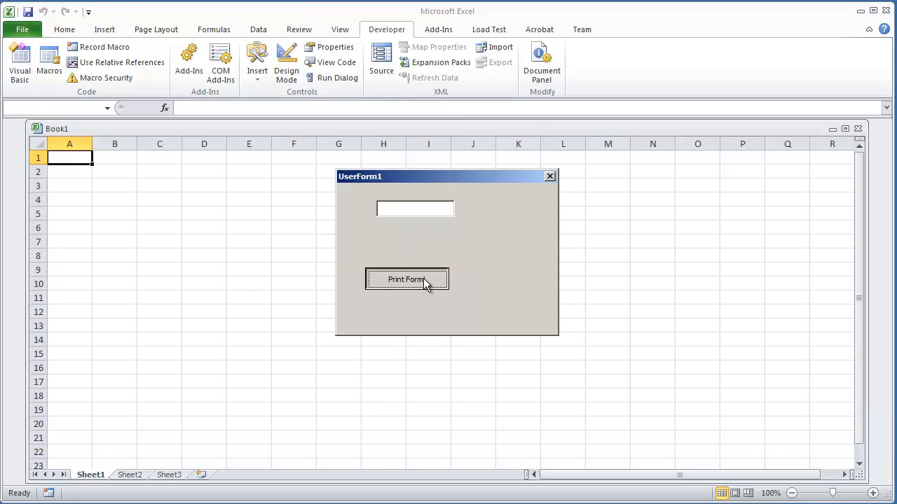
{"action": "left_click", "coordinate": [407, 279]}
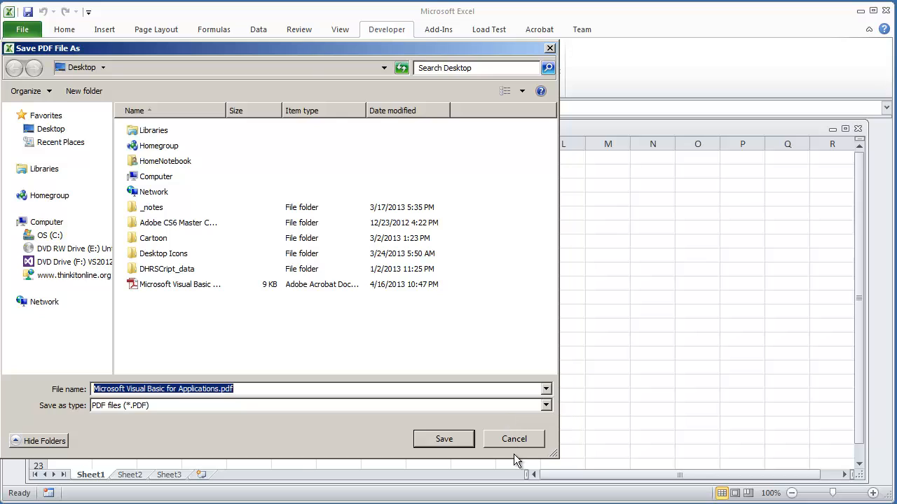